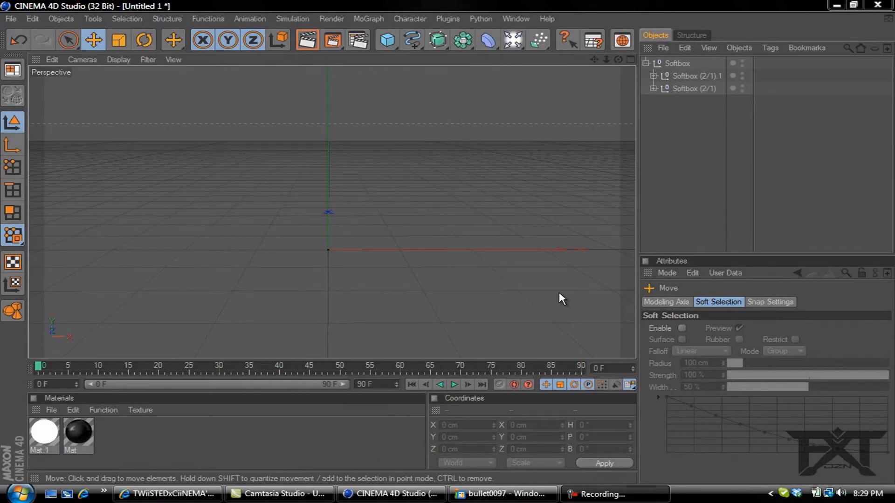
- Bring up bullet0097.jpg, the 1280×720 bullet reference render, from the taskbar
left_click(502, 494)
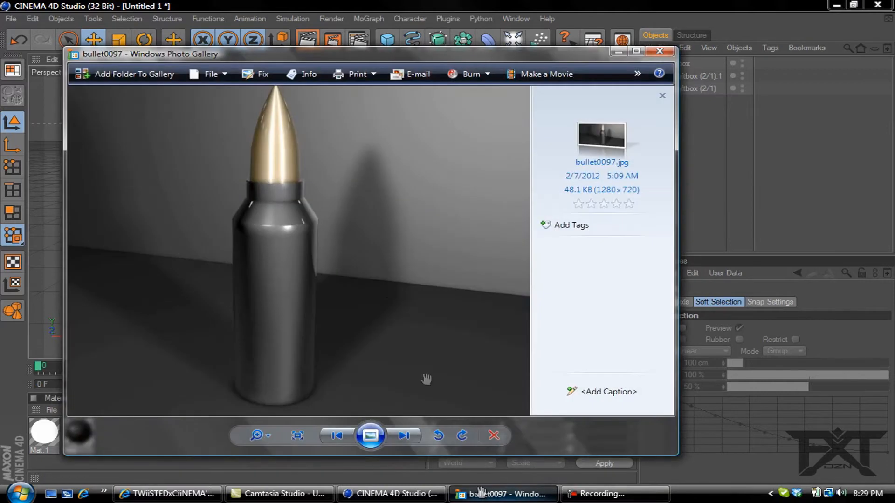
mouse_move(301, 218)
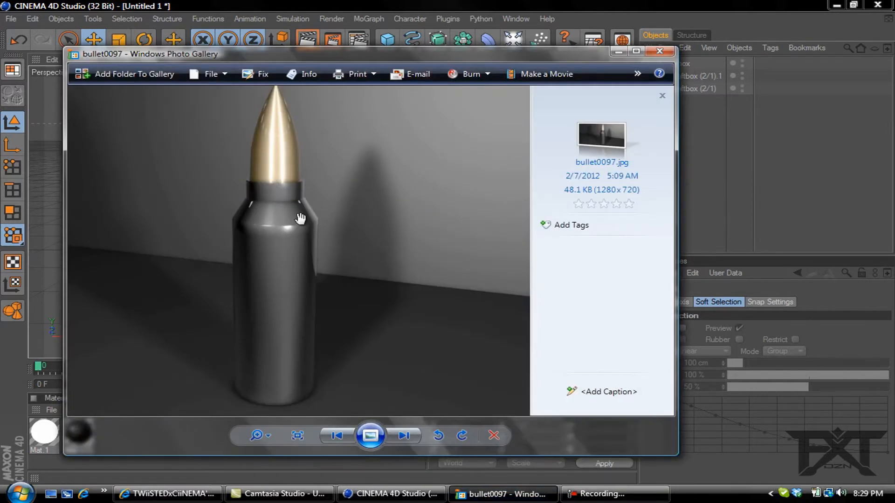
mouse_move(278, 242)
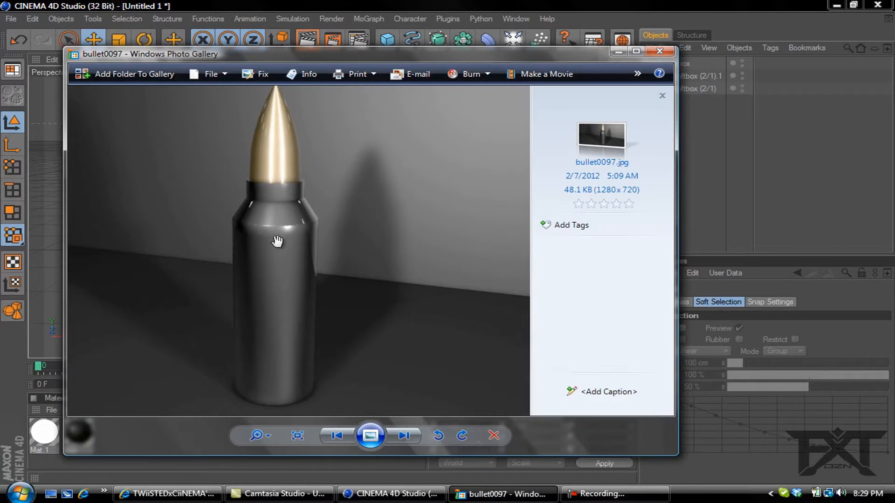
mouse_move(627, 99)
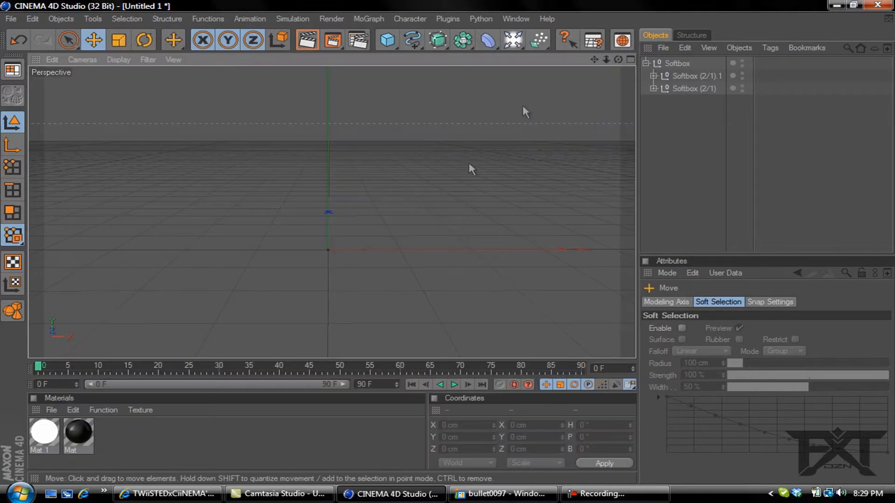
mouse_move(397, 207)
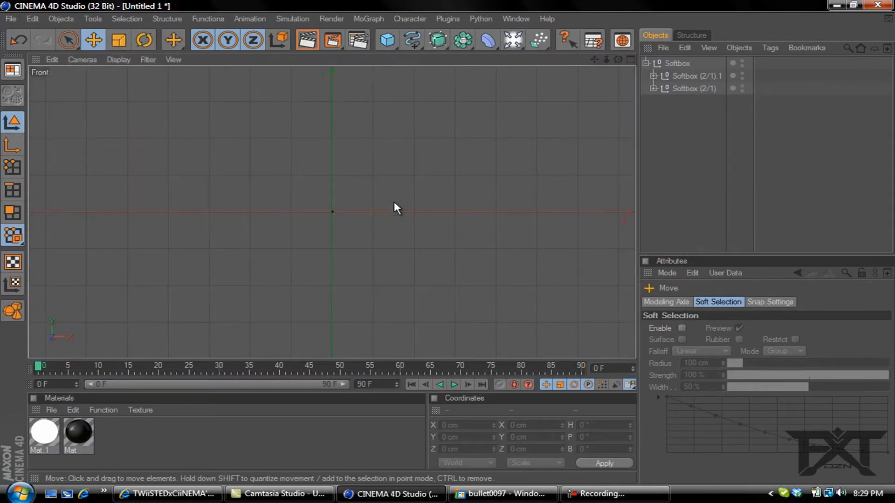
mouse_move(494, 260)
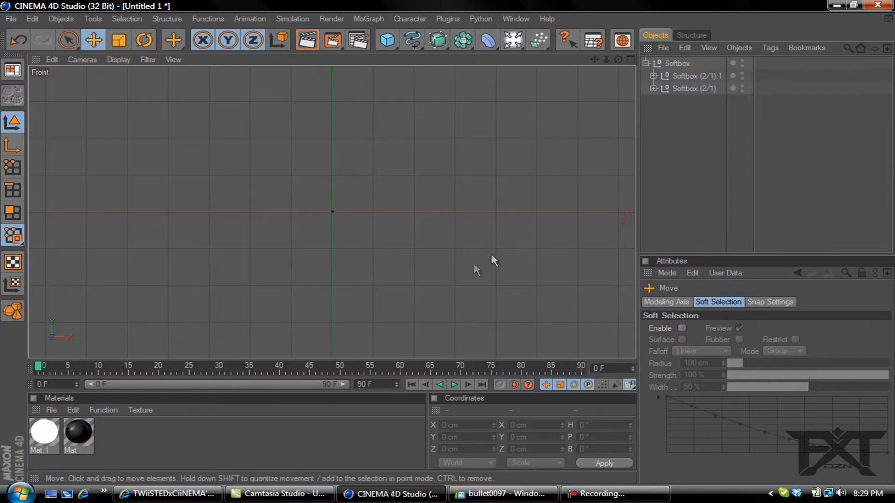
mouse_move(437, 68)
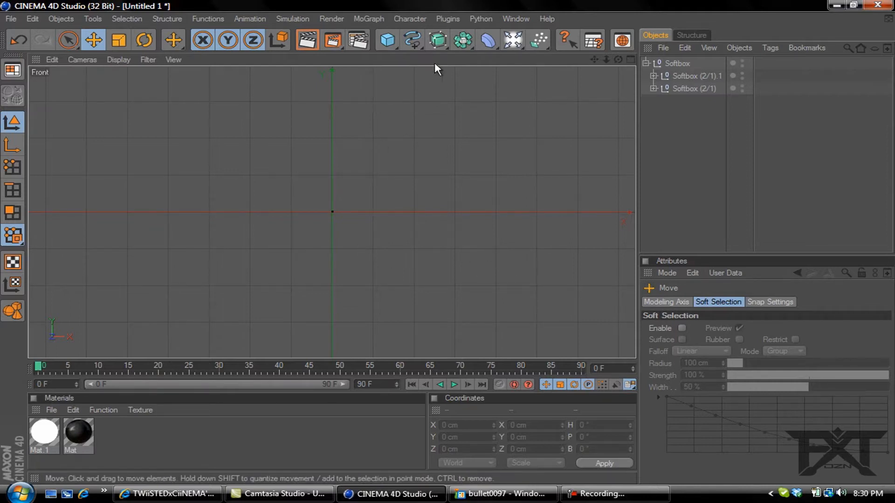
mouse_move(411, 40)
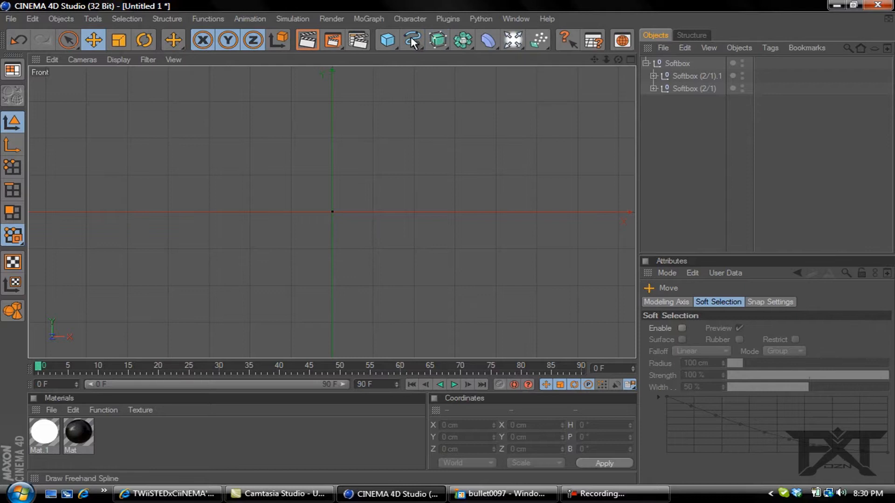
- Draw the casing half-profile as a B-Spline, placing the side-top and shoulder points
left_click(411, 40)
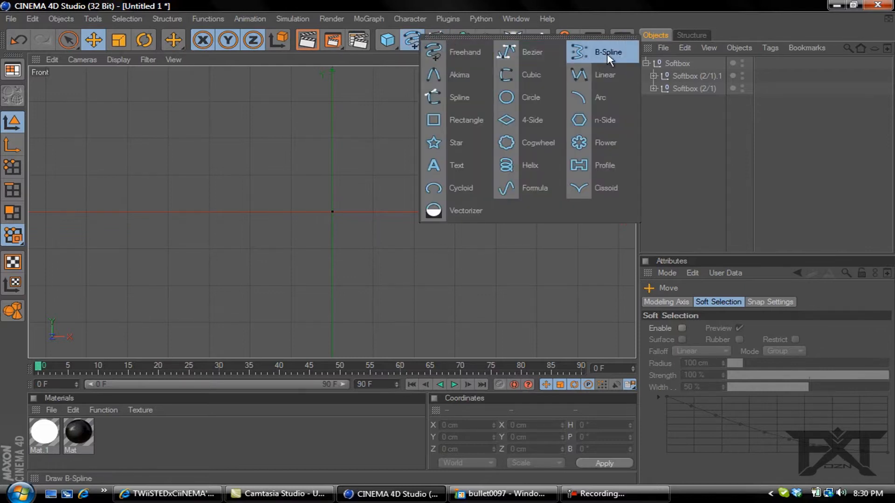
left_click(607, 52)
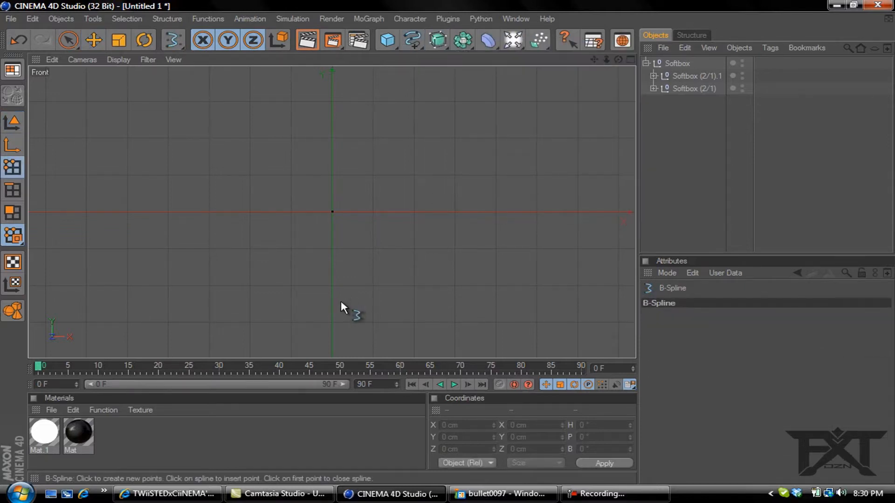
mouse_move(314, 218)
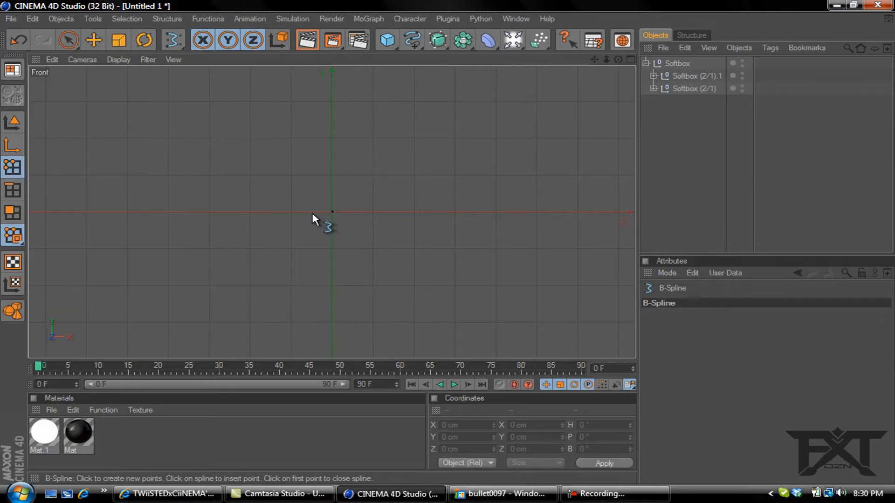
mouse_move(334, 219)
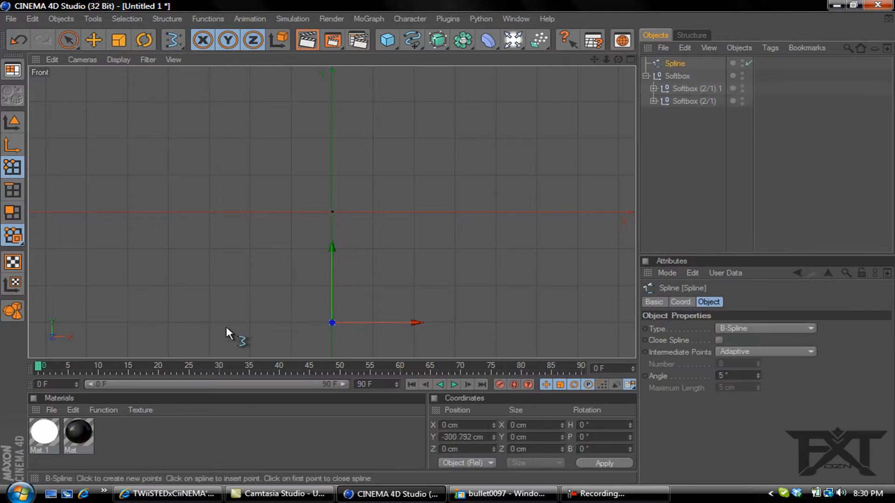
mouse_move(216, 331)
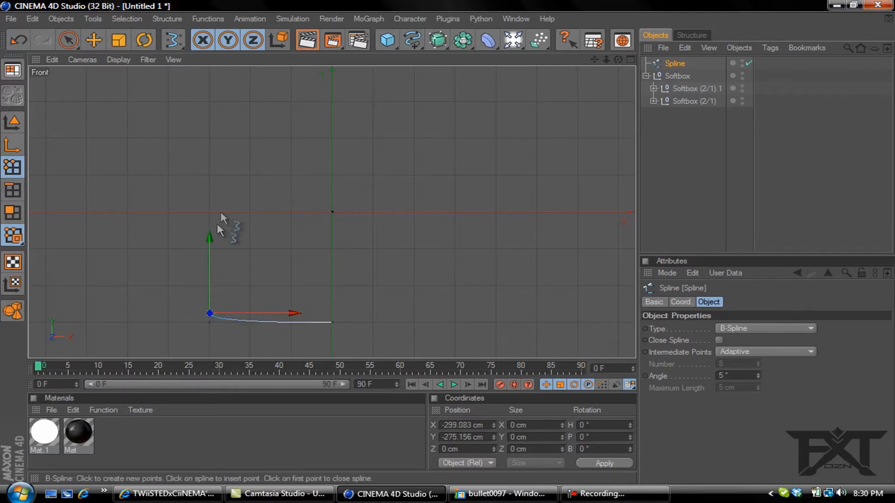
mouse_move(213, 206)
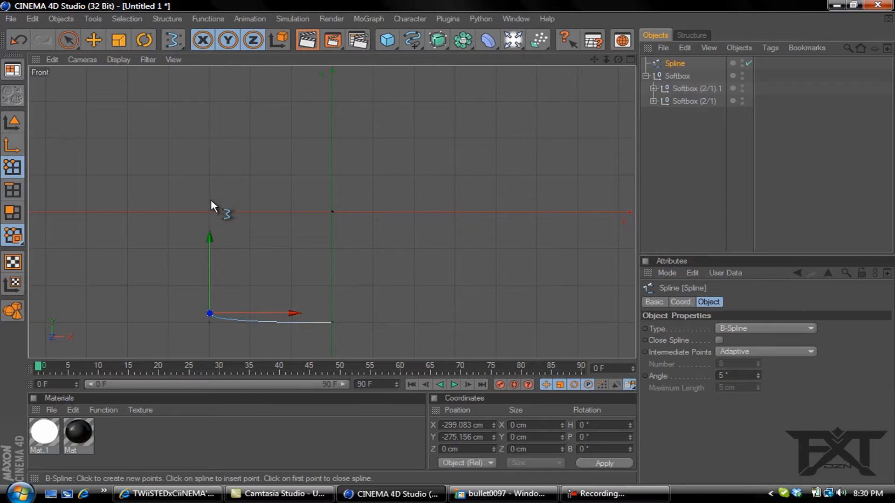
mouse_move(213, 178)
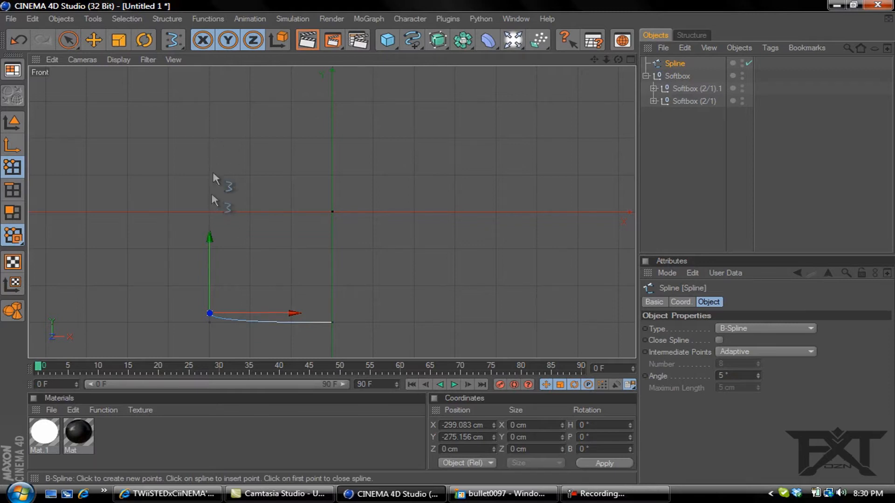
left_click(209, 139)
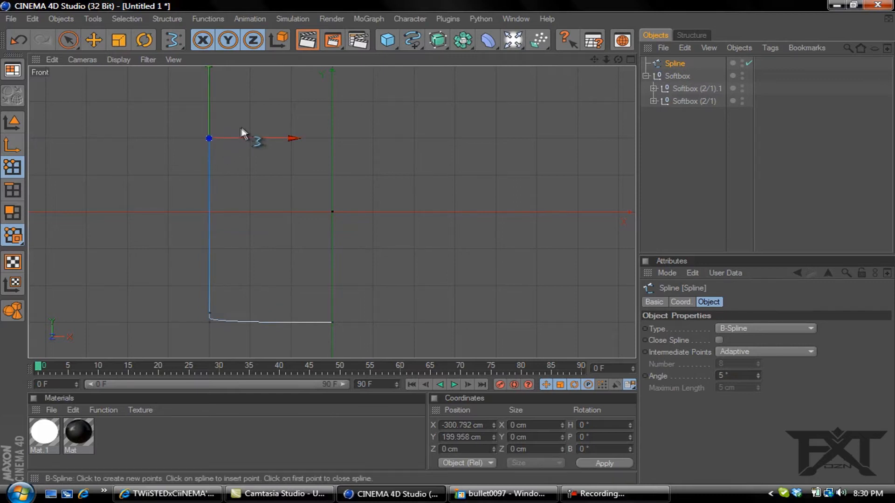
mouse_move(245, 130)
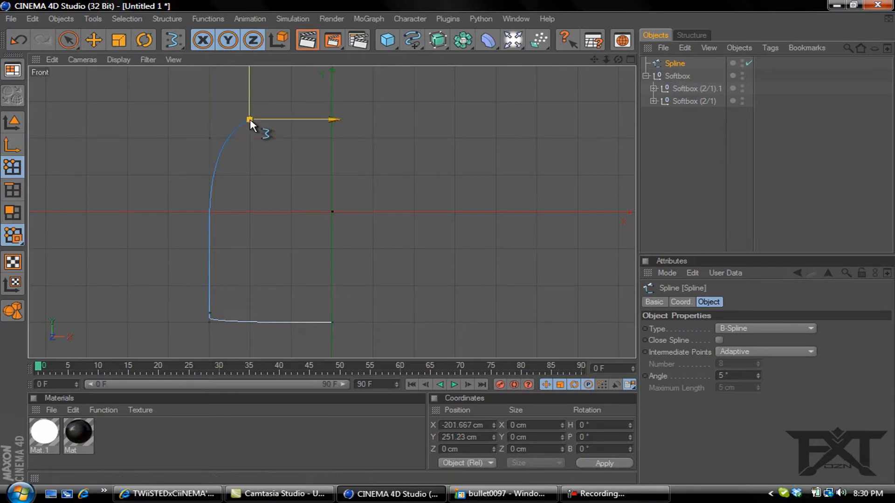
left_click(228, 139)
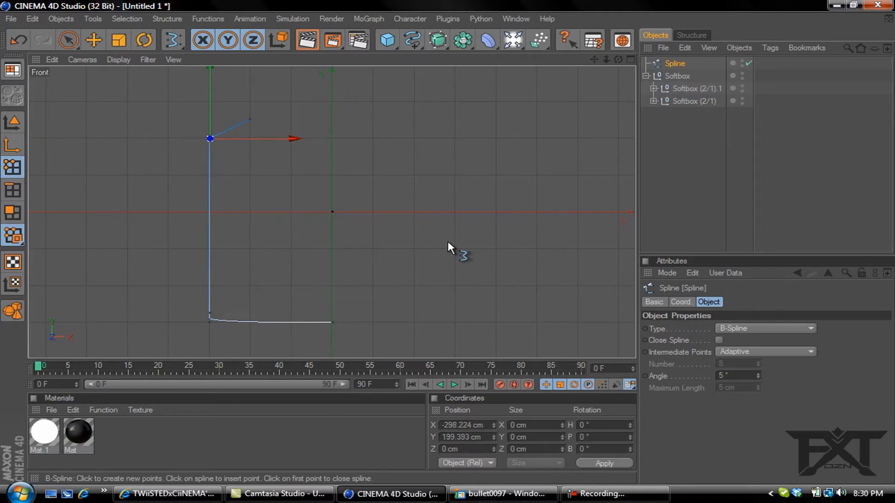
mouse_move(248, 115)
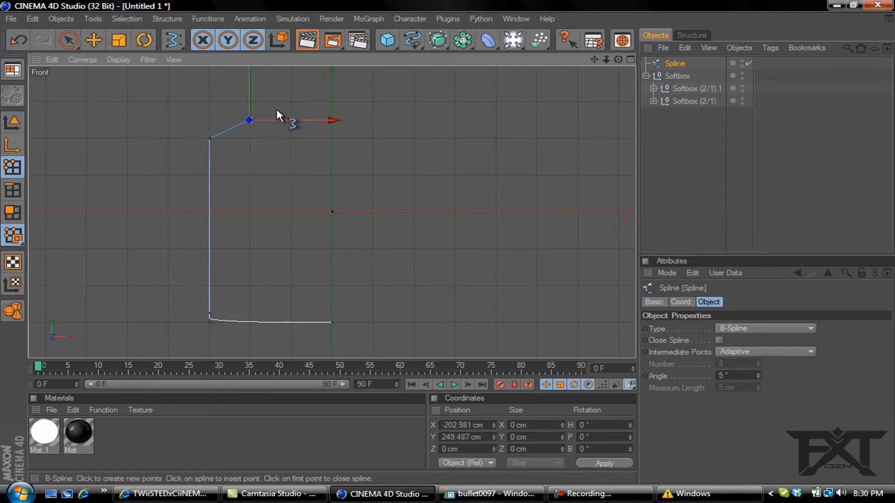
mouse_move(319, 112)
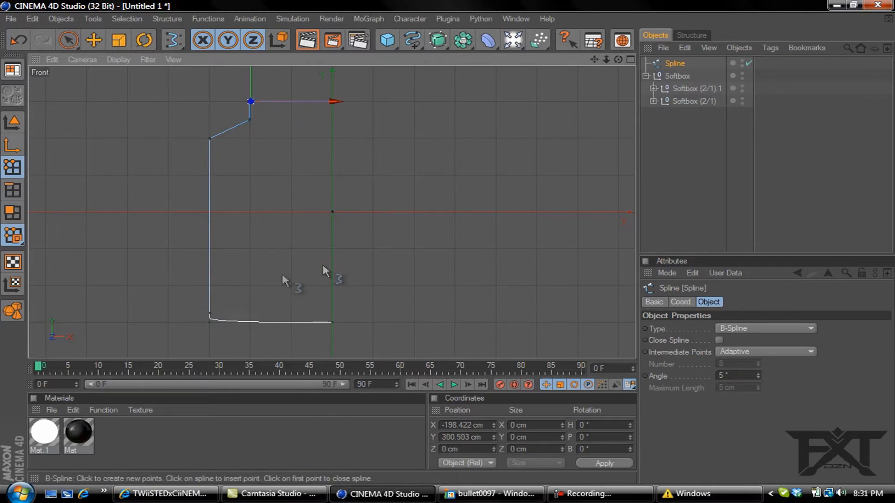
mouse_move(258, 330)
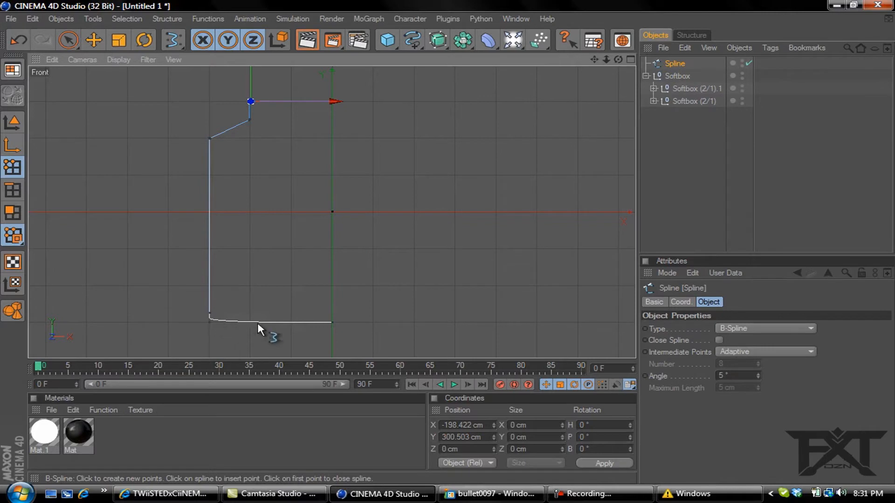
mouse_move(462, 74)
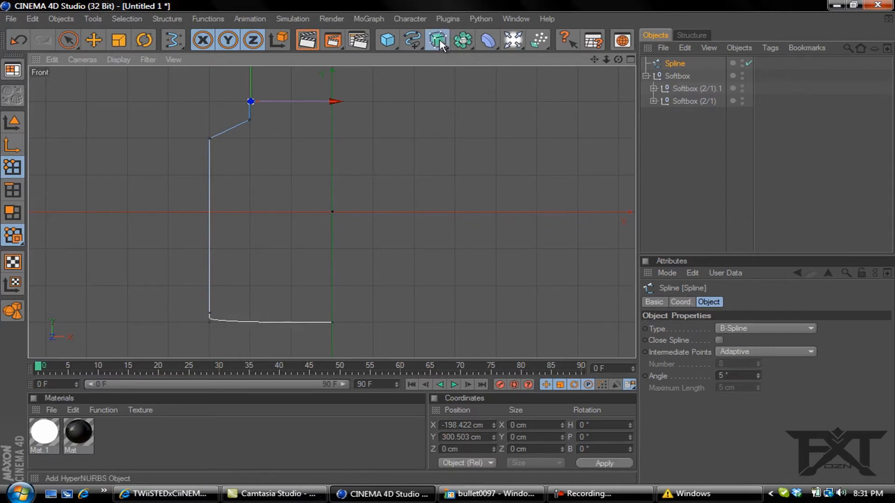
- Add a Lathe NURBS and nest the casing profile spline inside it
left_click(437, 41)
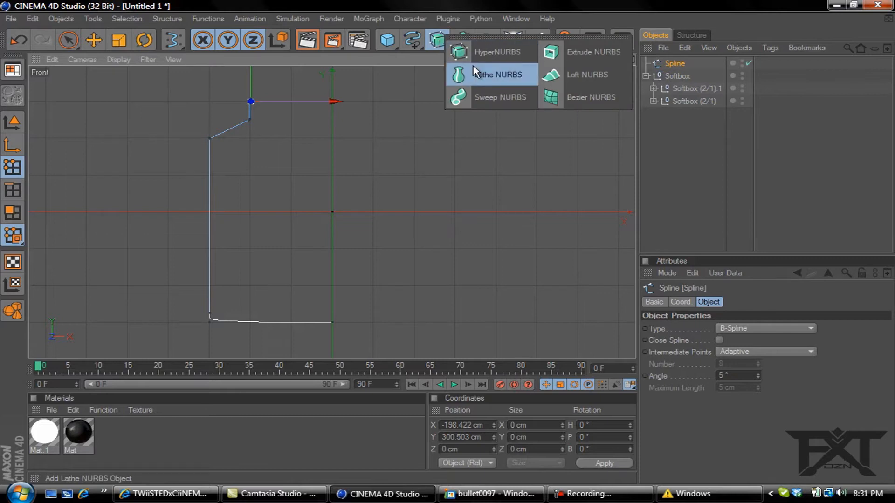
left_click(496, 74)
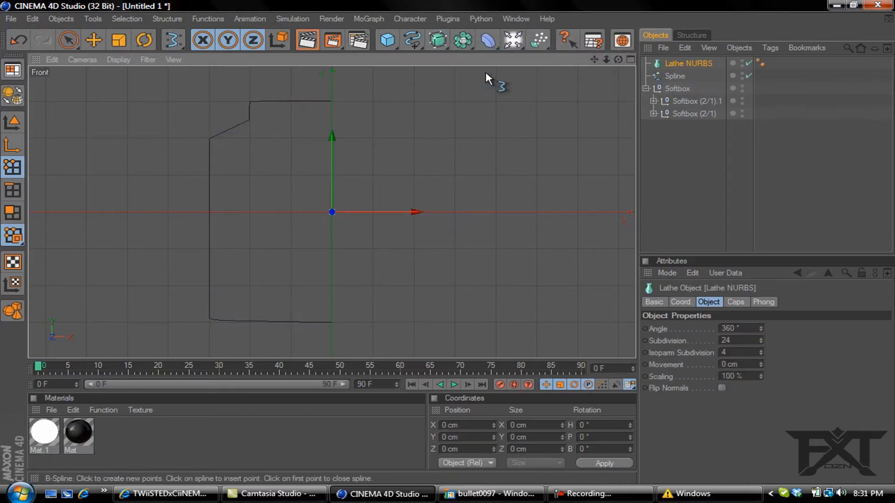
left_click(675, 76)
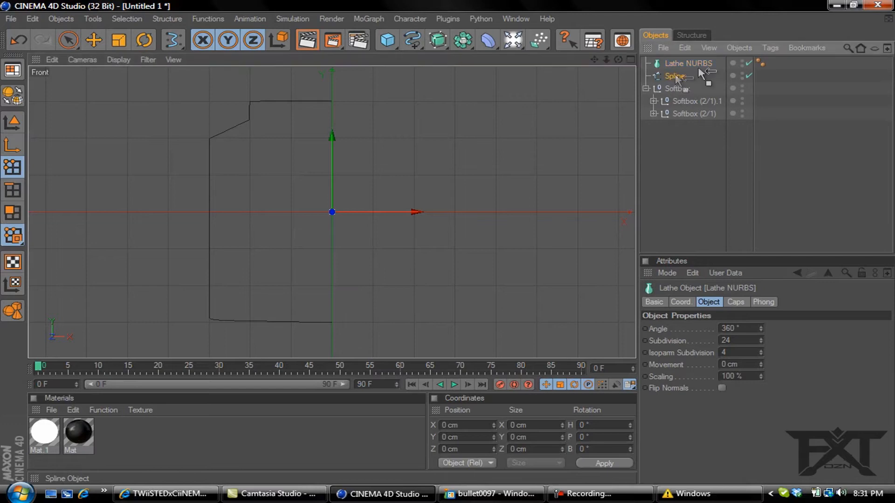
mouse_move(691, 66)
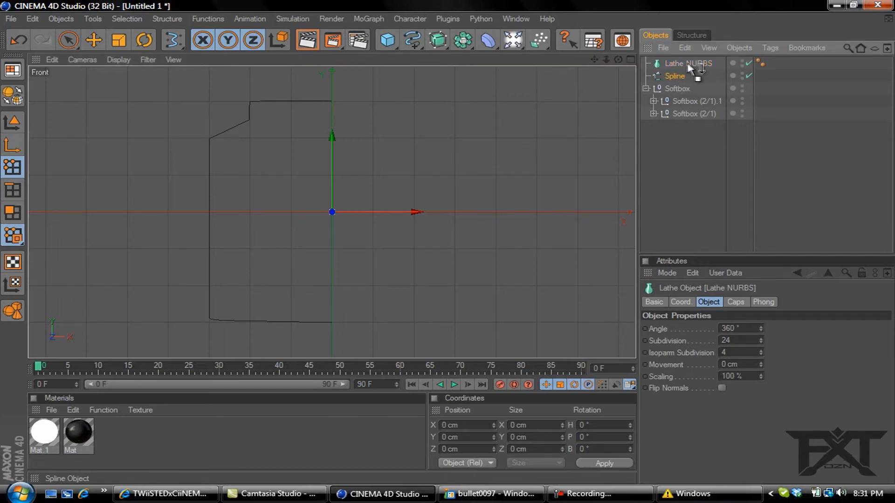
left_click(674, 76)
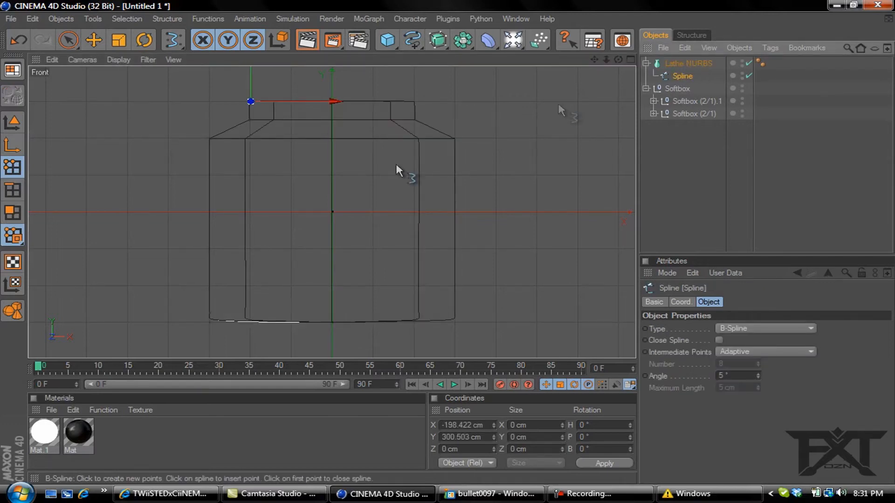
mouse_move(252, 214)
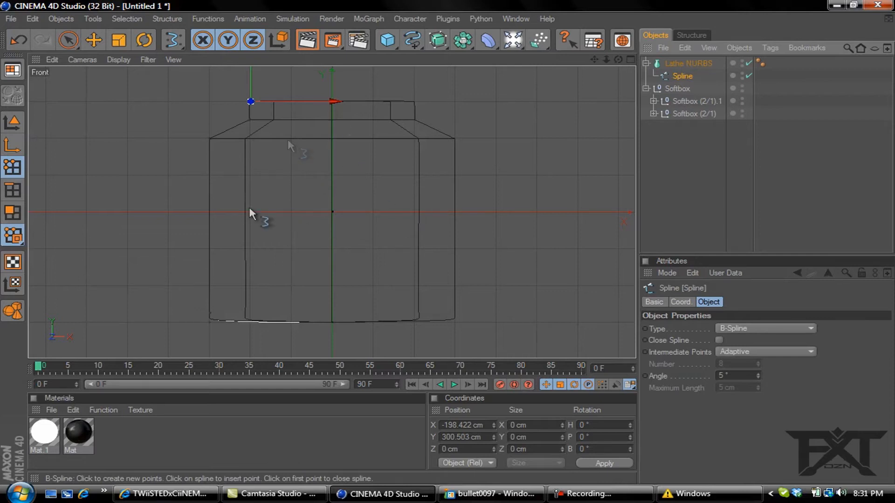
mouse_move(275, 284)
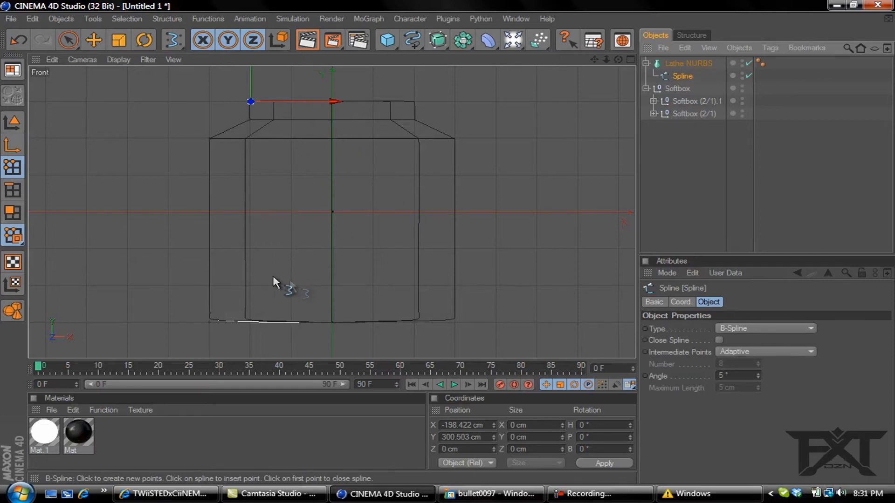
mouse_move(197, 159)
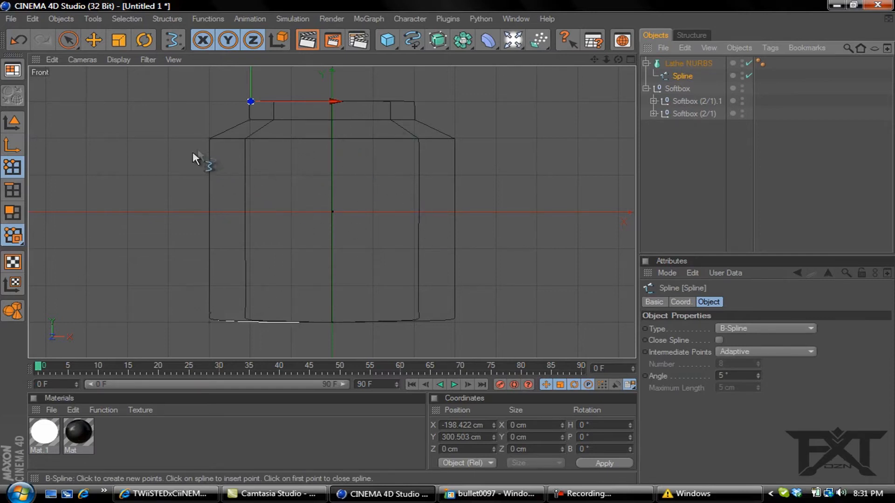
mouse_move(149, 188)
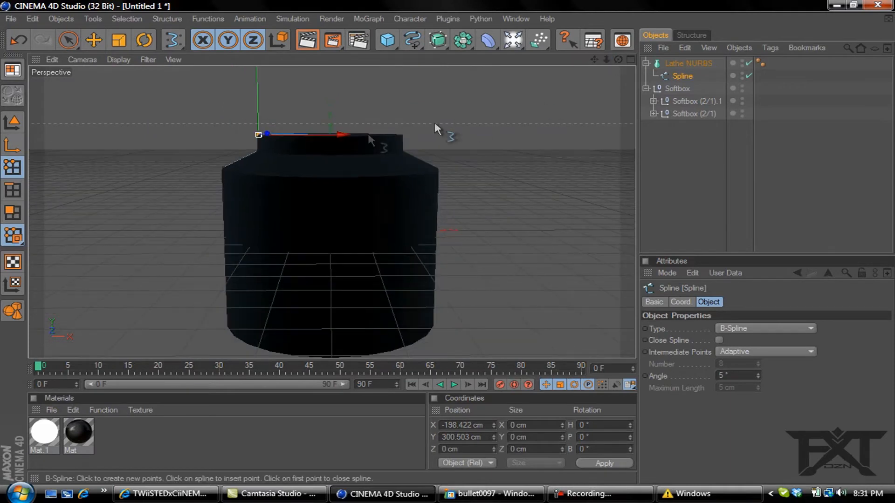
mouse_move(611, 63)
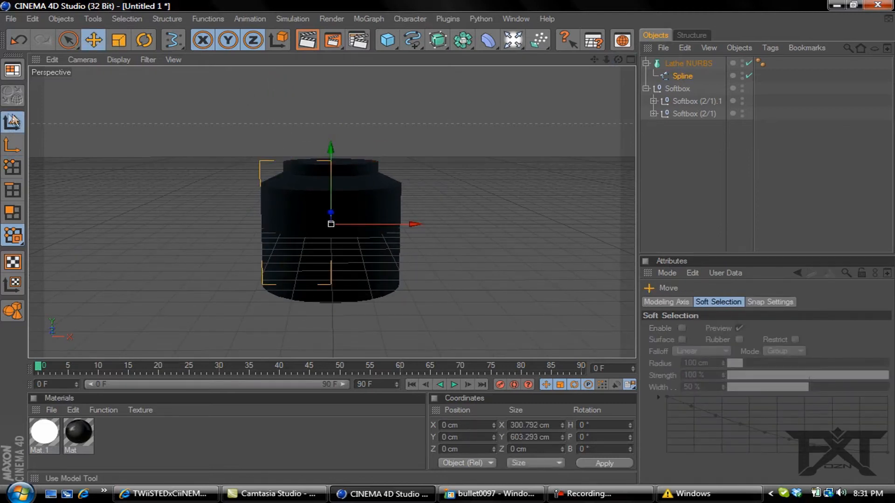
- Scale the lathed casing taller and narrower, dismissing an incoming call popup
left_click(118, 40)
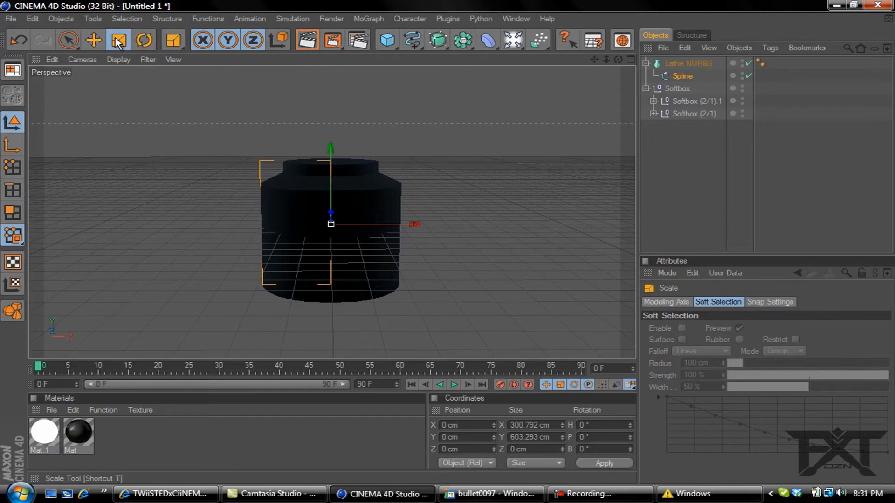
left_click_drag(331, 149, 331, 142)
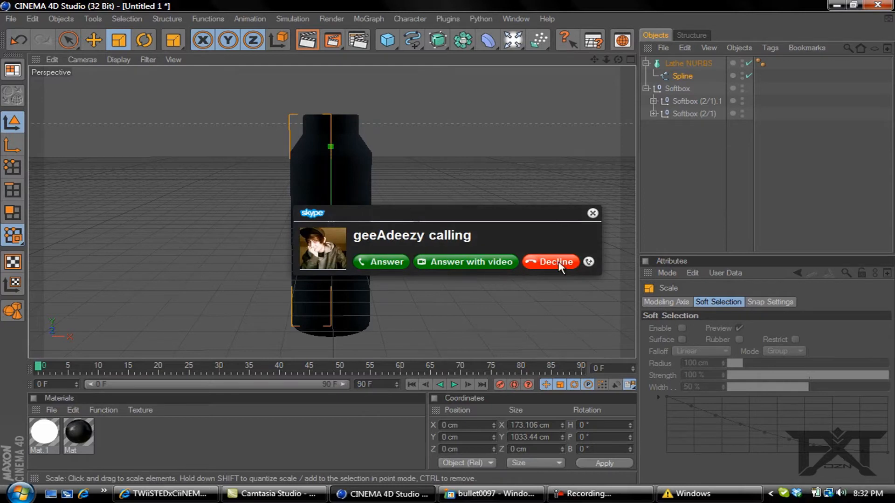
left_click(550, 262)
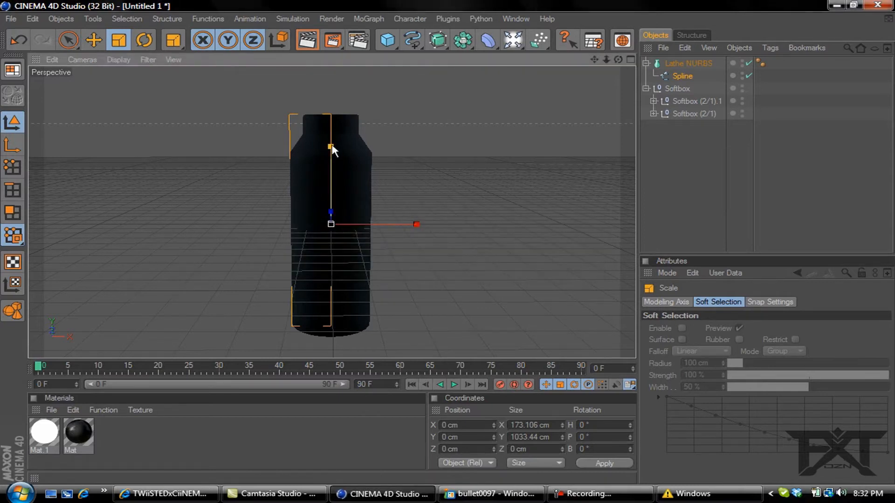
left_click_drag(331, 147, 331, 166)
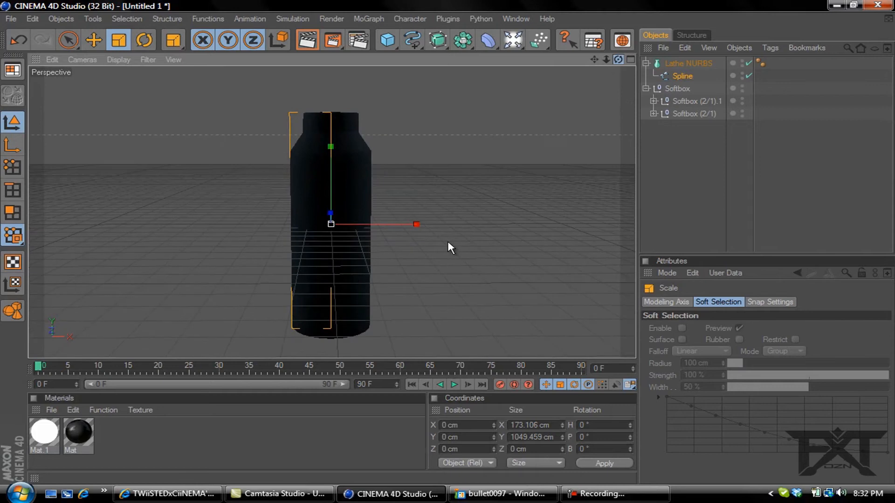
left_click(93, 40)
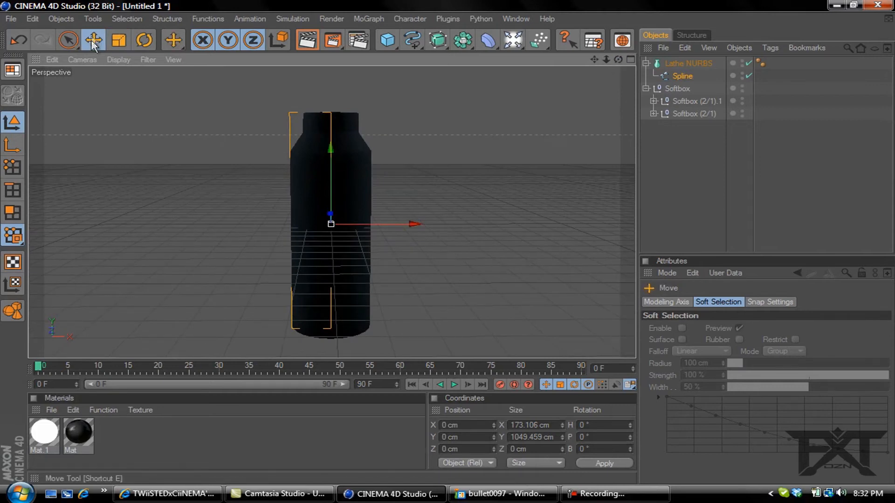
mouse_move(404, 227)
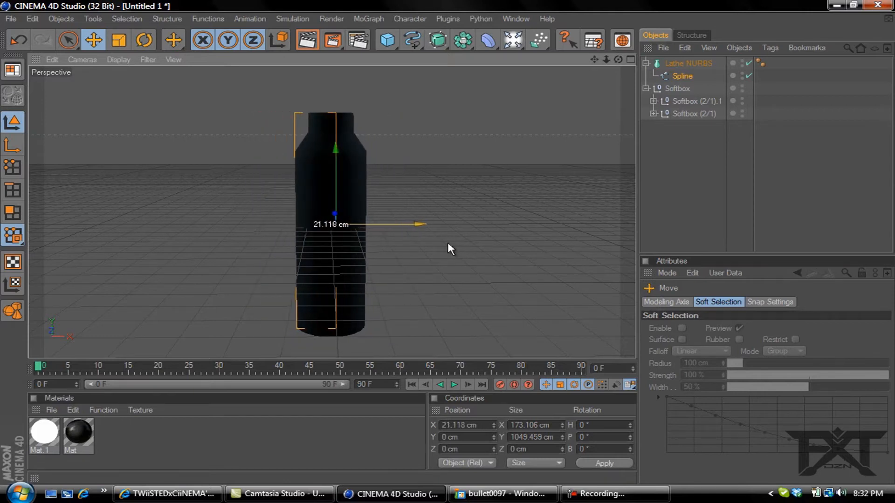
- Shift the casing Lathe NURBS off to the left of centre
left_click(687, 64)
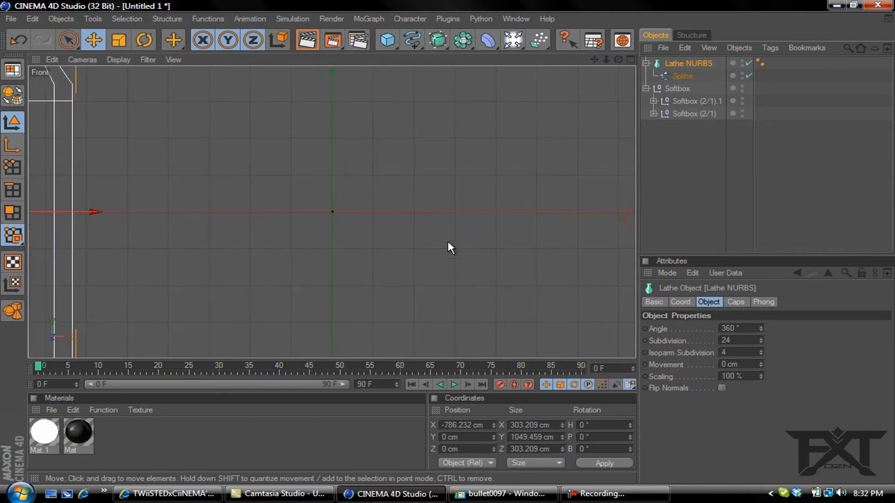
mouse_move(281, 227)
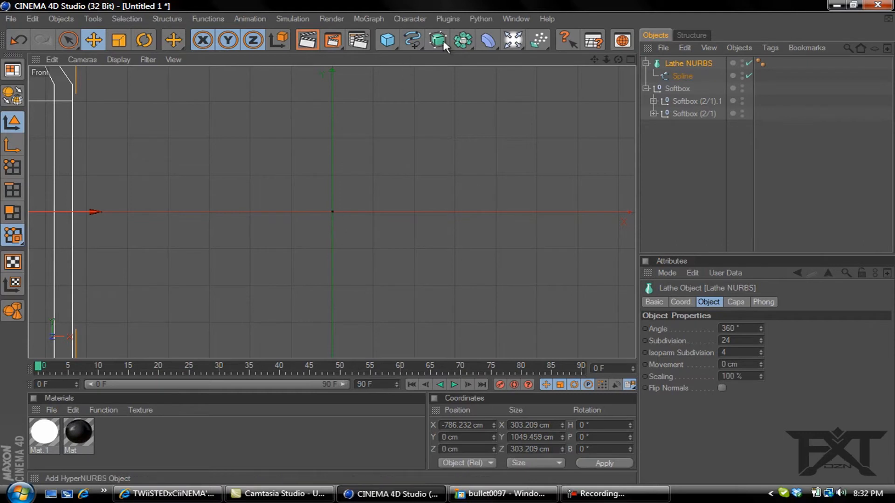
left_click(412, 40)
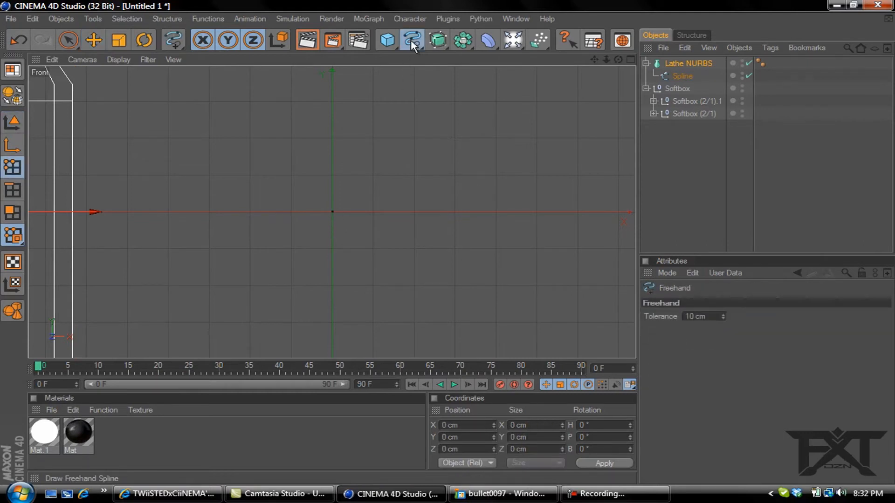
- Choose the B-Spline tool for drawing the tip profile
left_click(411, 40)
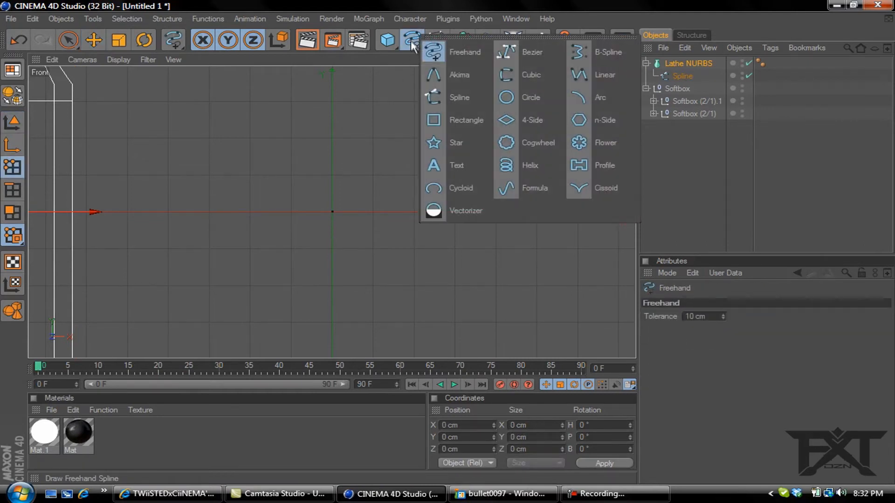
left_click(604, 52)
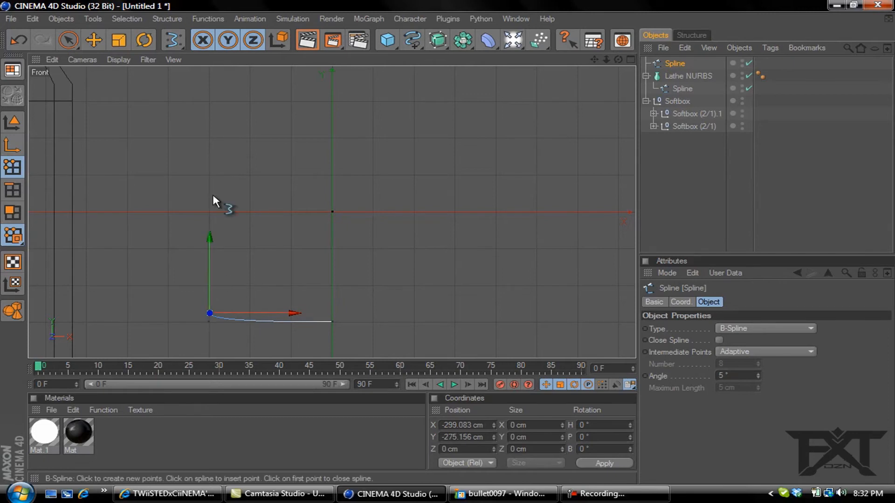
mouse_move(213, 193)
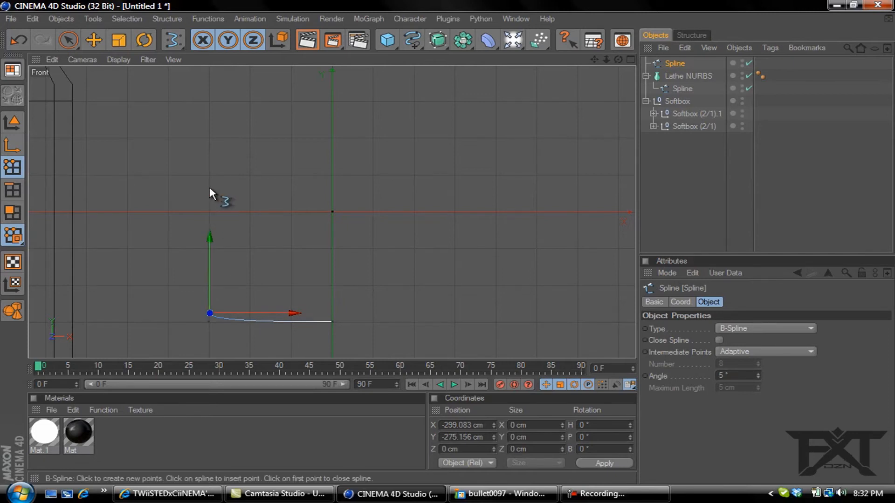
mouse_move(211, 145)
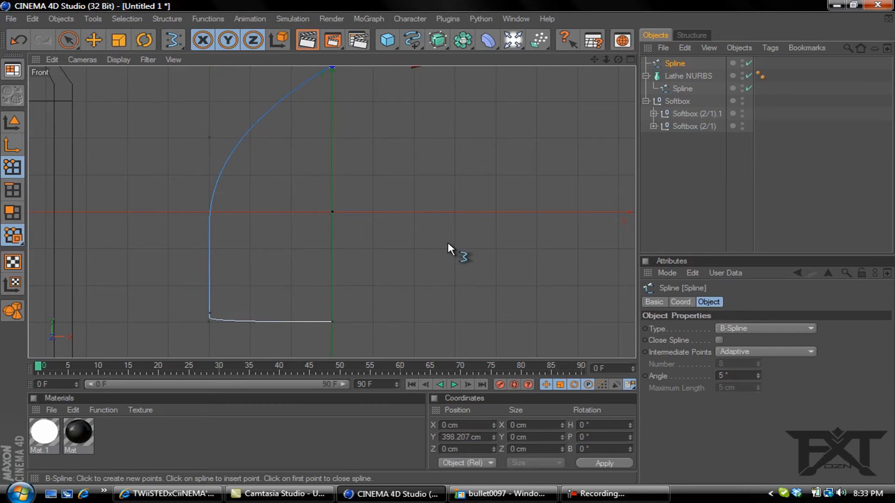
- Add a second Lathe NURBS around the tip spline and narrow it to about 125.5 cm
left_click(437, 40)
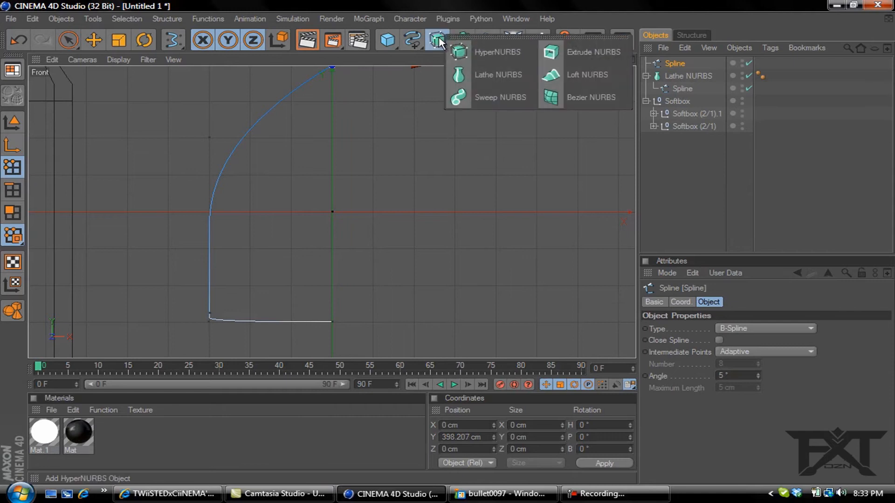
left_click(497, 74)
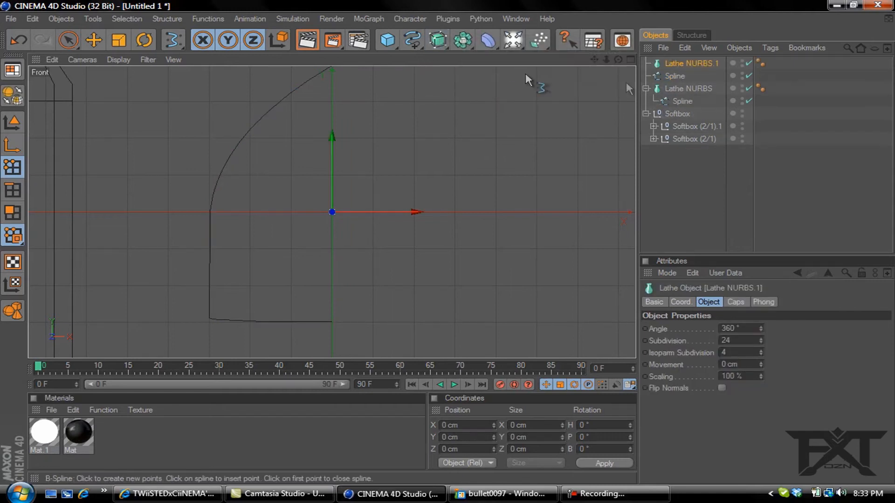
left_click(683, 76)
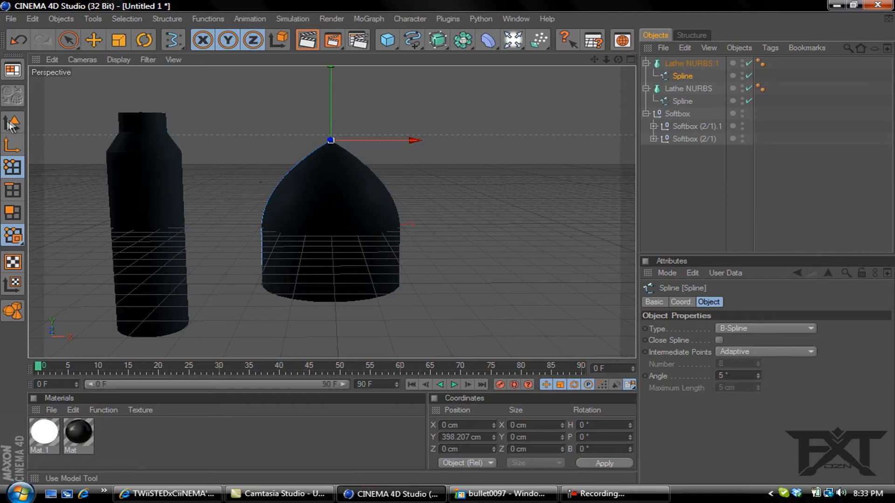
left_click(93, 40)
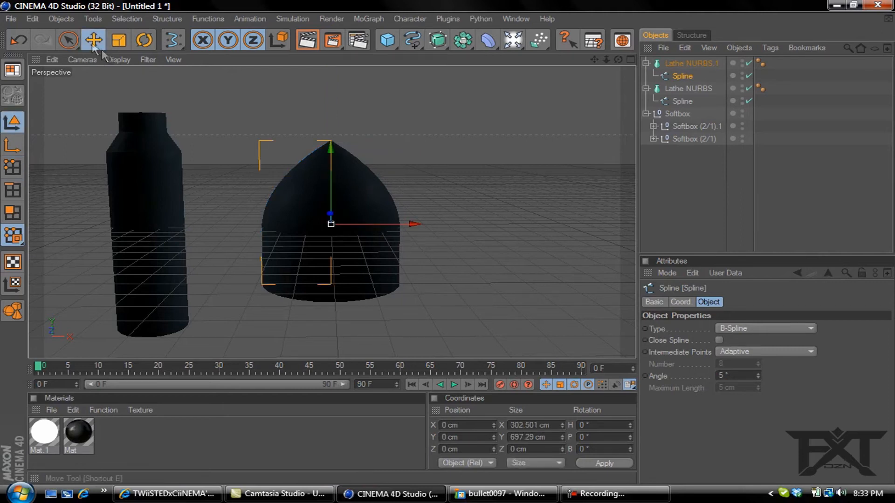
left_click(119, 40)
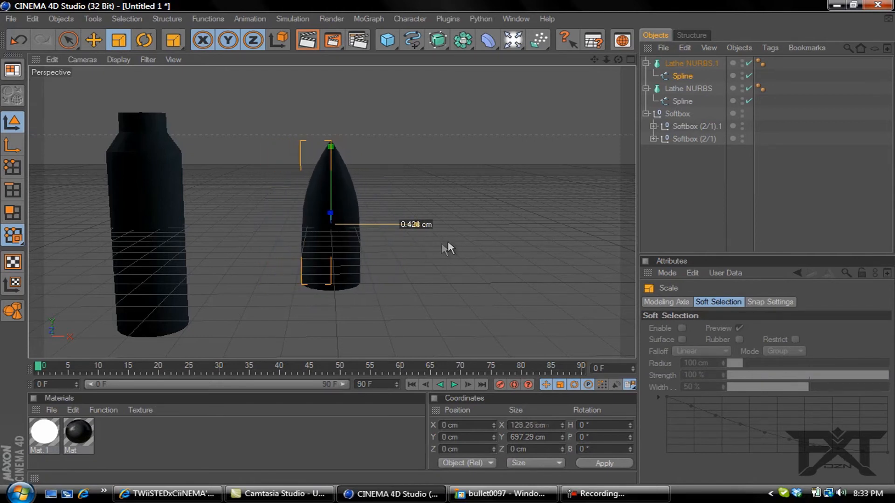
left_click(93, 40)
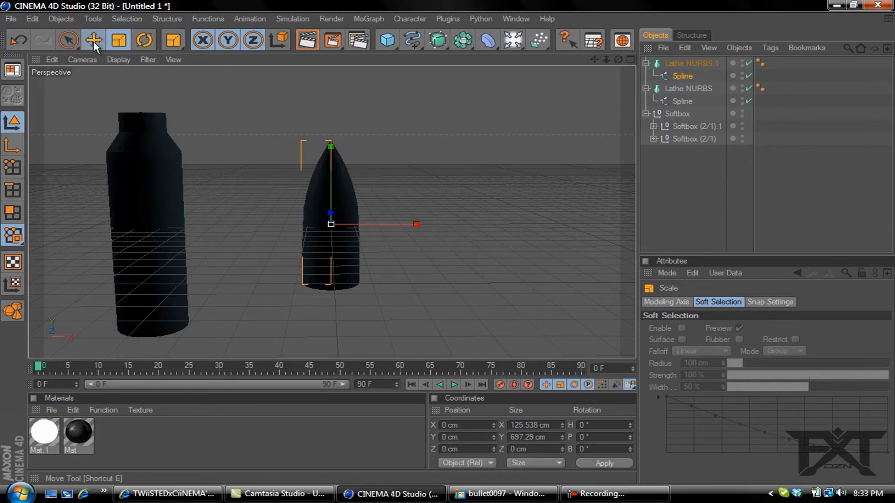
- Select Lathe NURBS.1 and move the pointed tip up onto the casing top
left_click(690, 63)
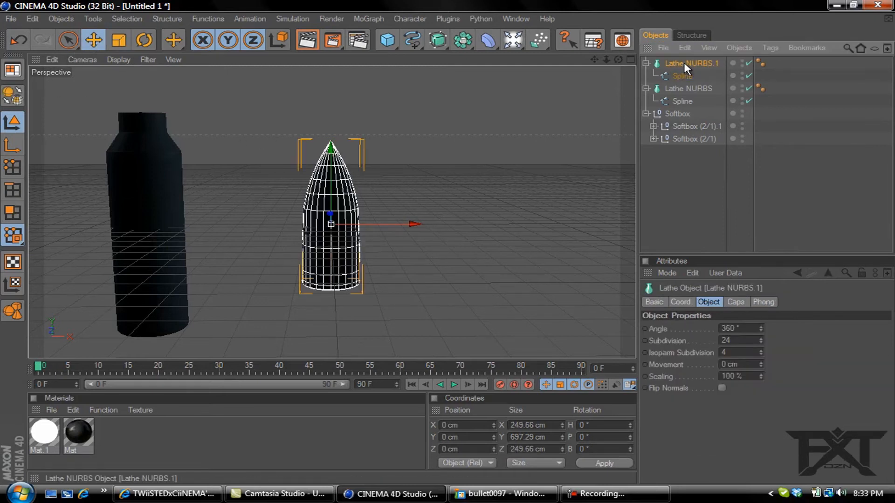
mouse_move(393, 230)
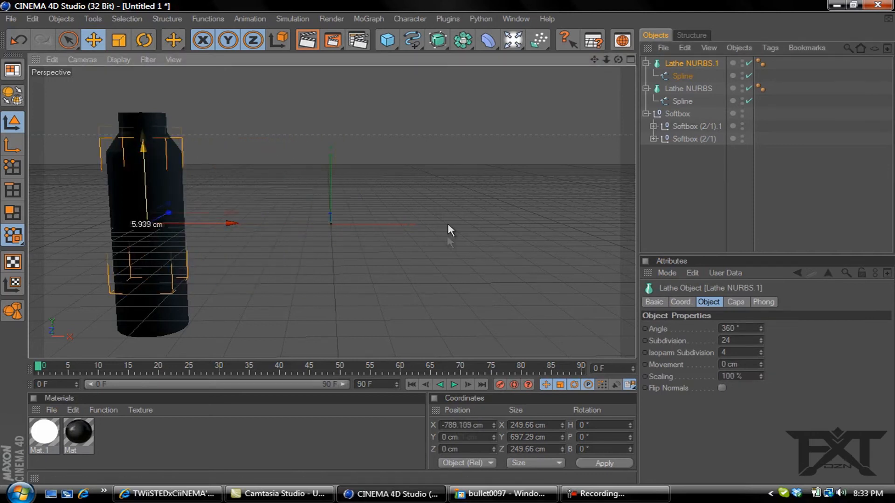
left_click_drag(142, 223, 142, 118)
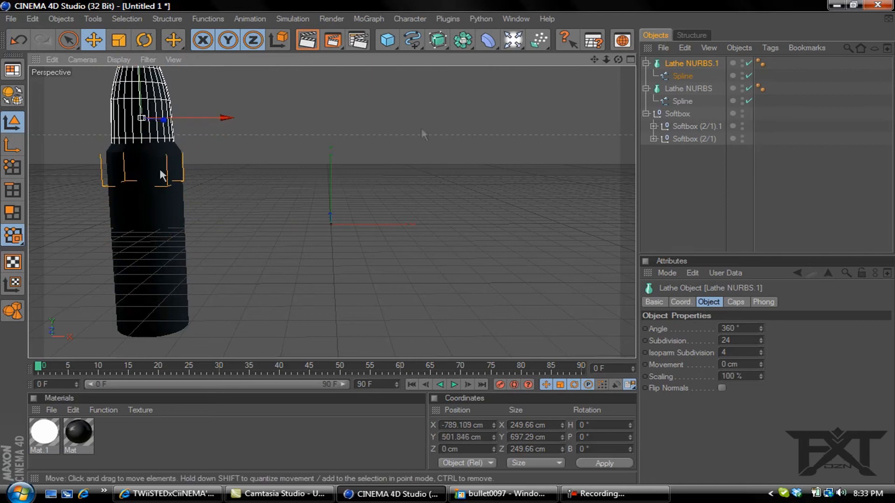
mouse_move(601, 68)
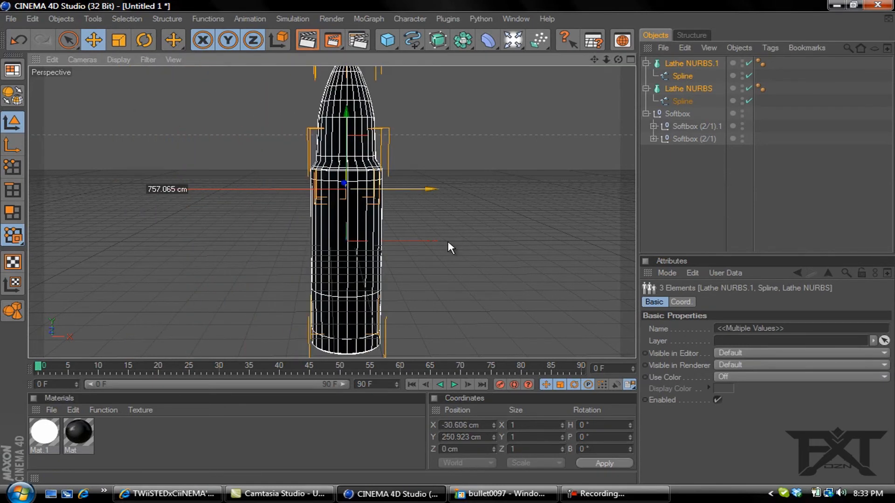
left_click(691, 63)
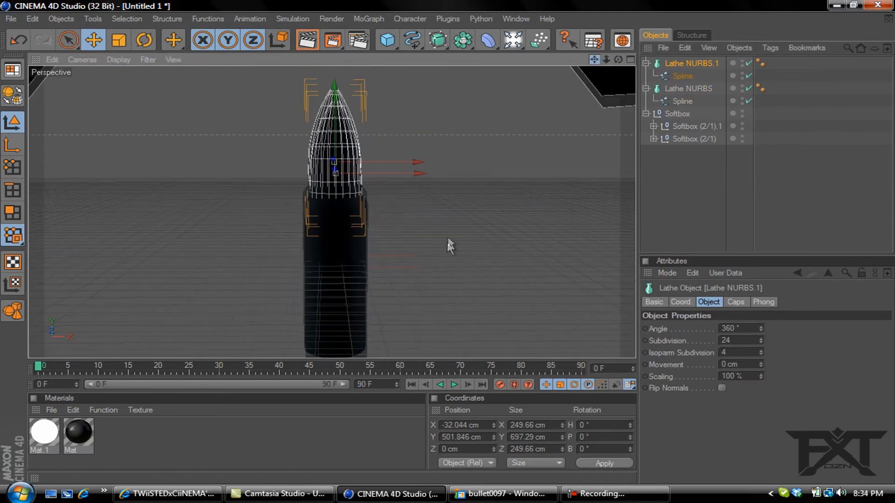
left_click(118, 40)
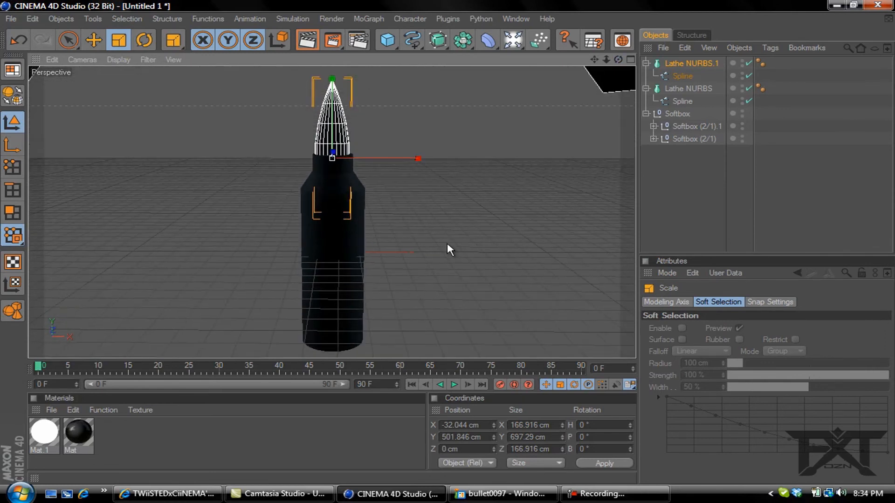
- Clear the selection and add a Torus primitive to the scene
left_click(93, 40)
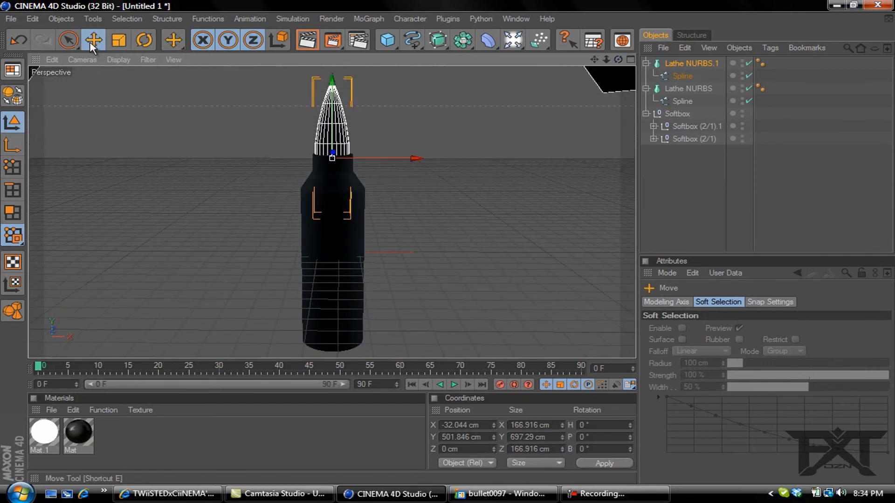
left_click(534, 127)
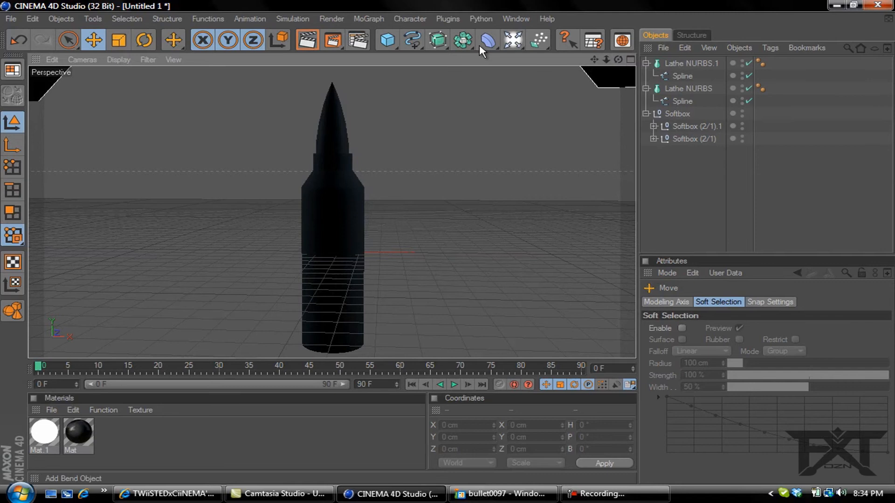
left_click(387, 41)
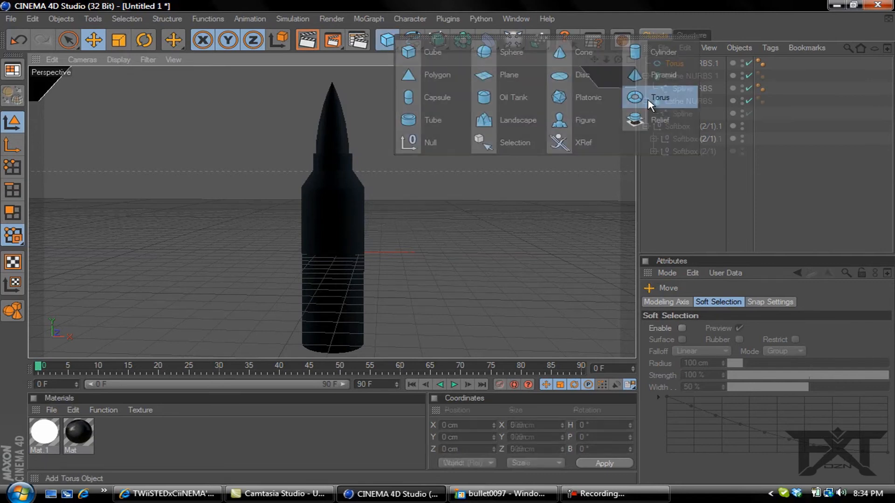
left_click(660, 97)
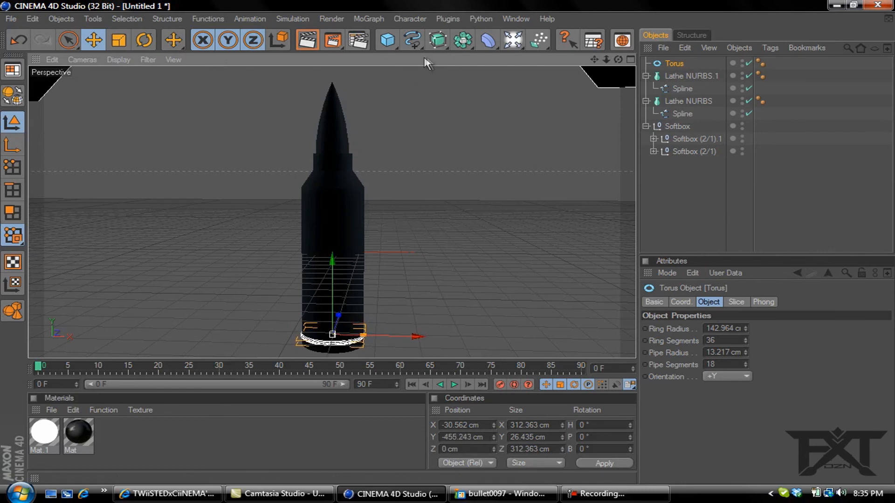
mouse_move(438, 40)
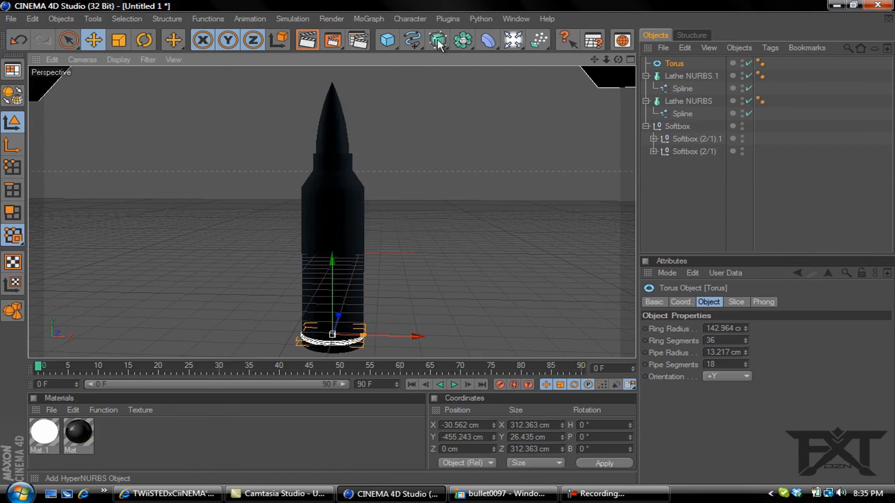
mouse_move(435, 49)
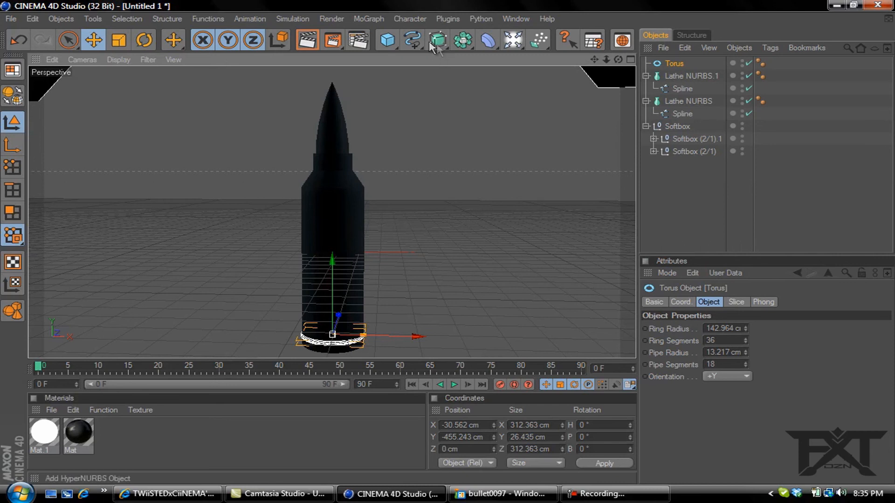
- Add a Boole object and nest the Torus and casing Lathe NURBS inside it
left_click(463, 40)
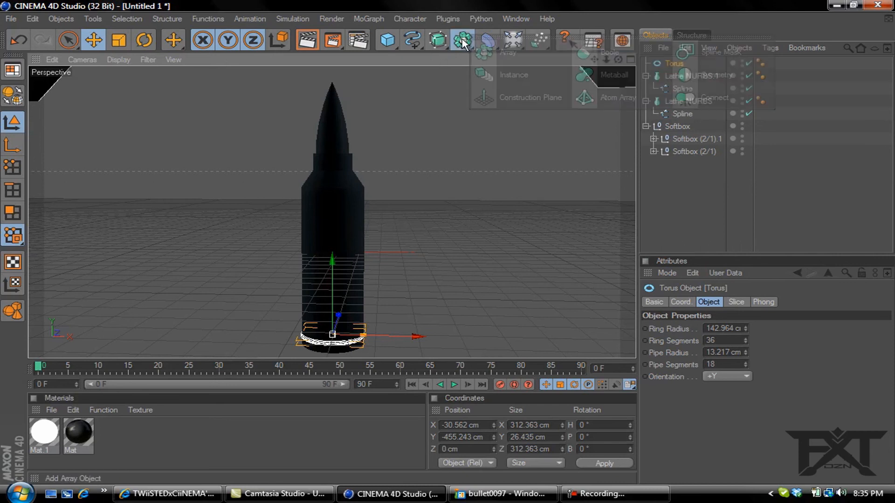
left_click(463, 40)
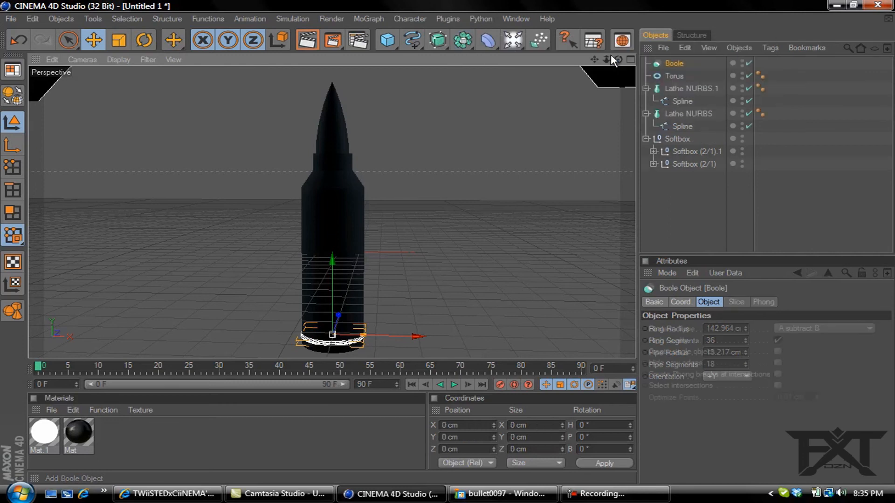
left_click(674, 76)
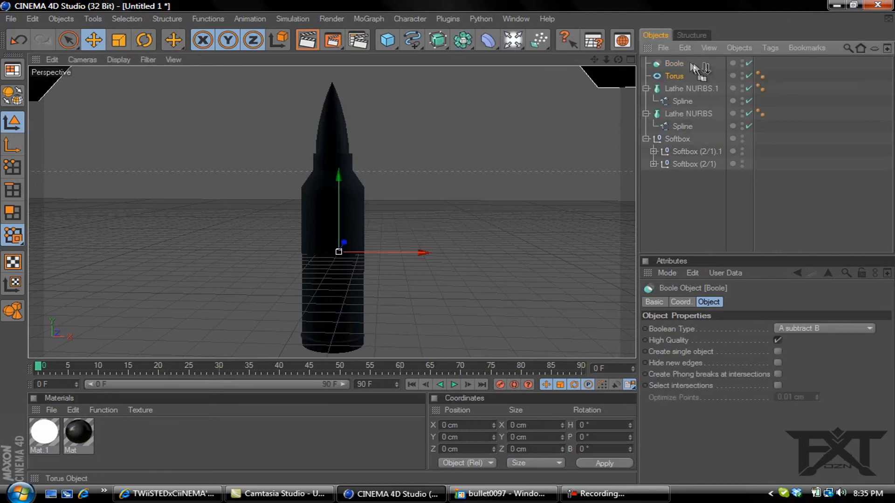
left_click(676, 76)
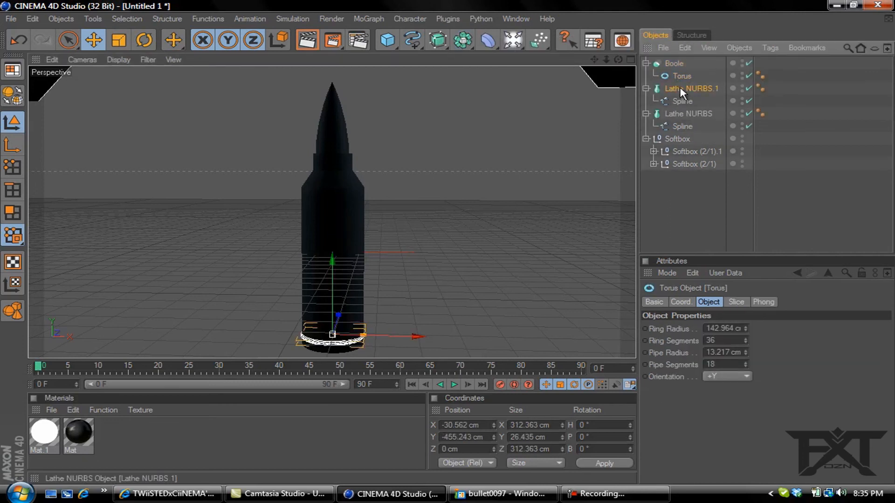
left_click(689, 113)
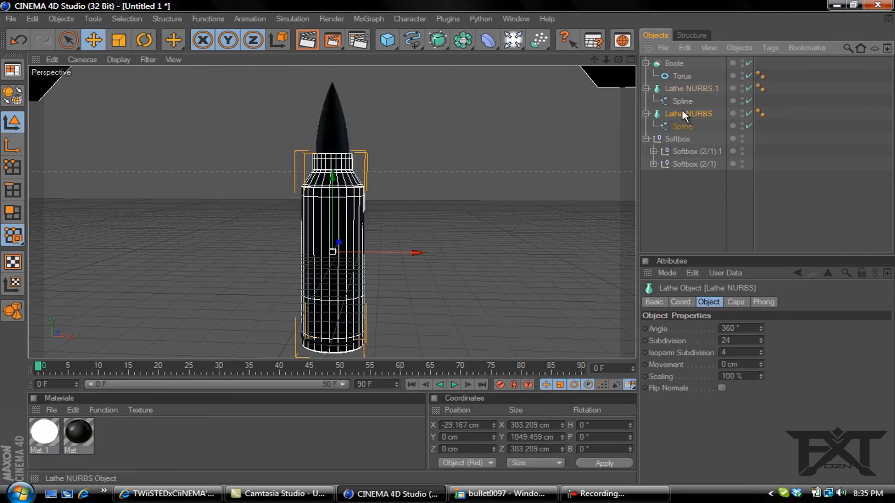
mouse_move(655, 116)
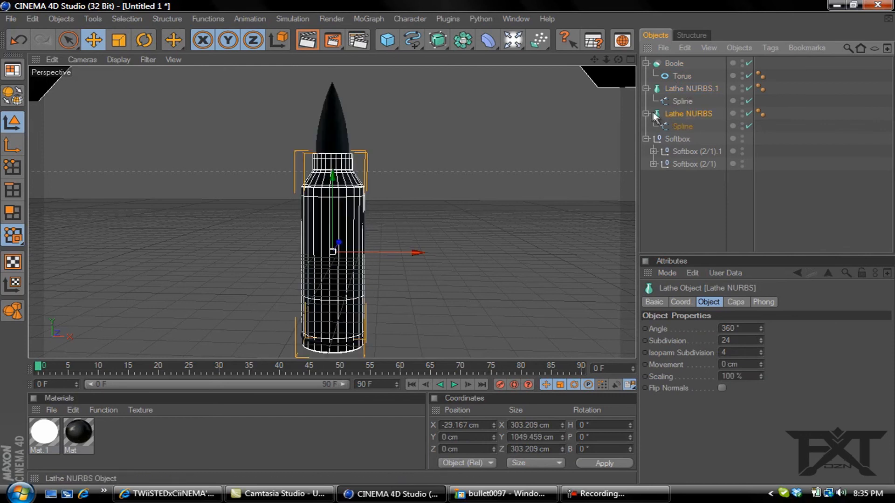
left_click(646, 63)
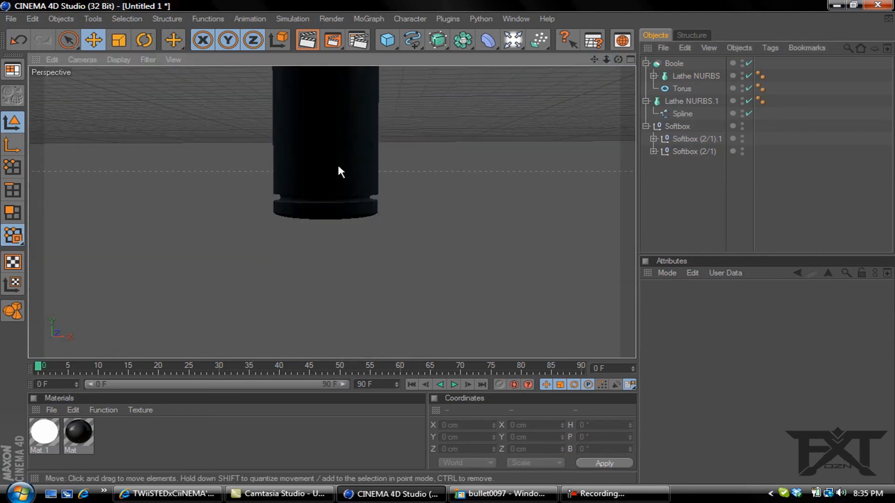
mouse_move(568, 122)
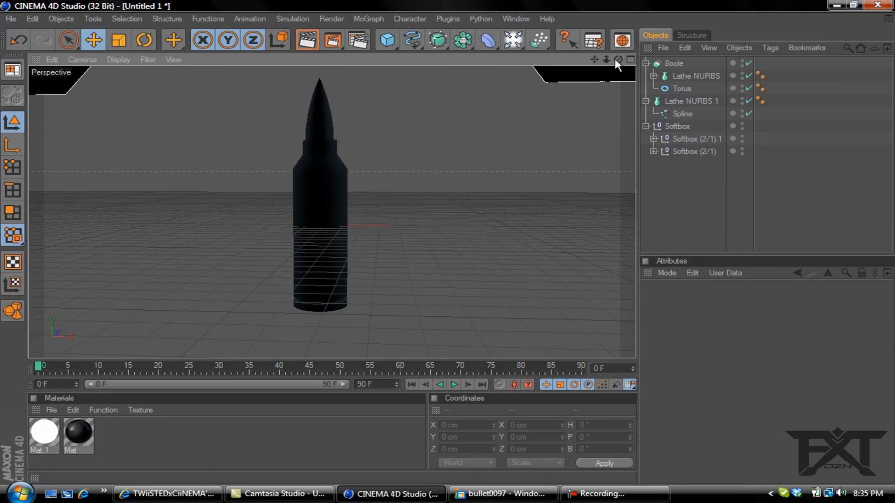
mouse_move(542, 146)
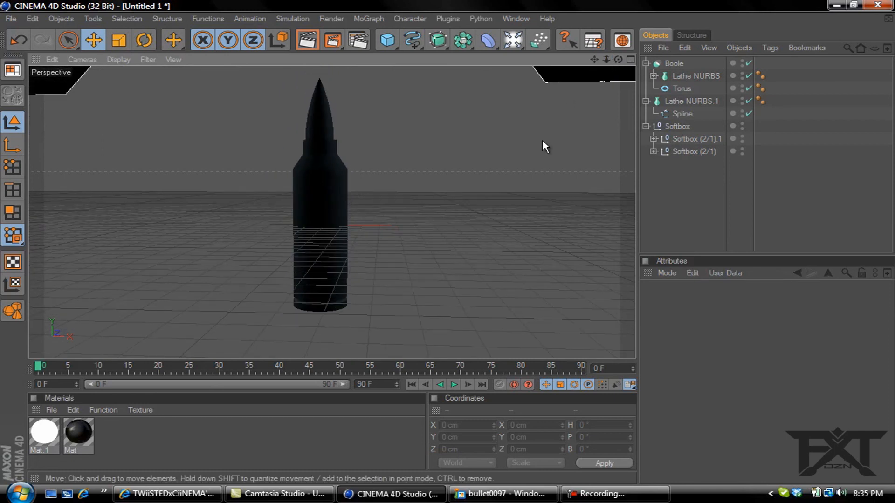
mouse_move(432, 249)
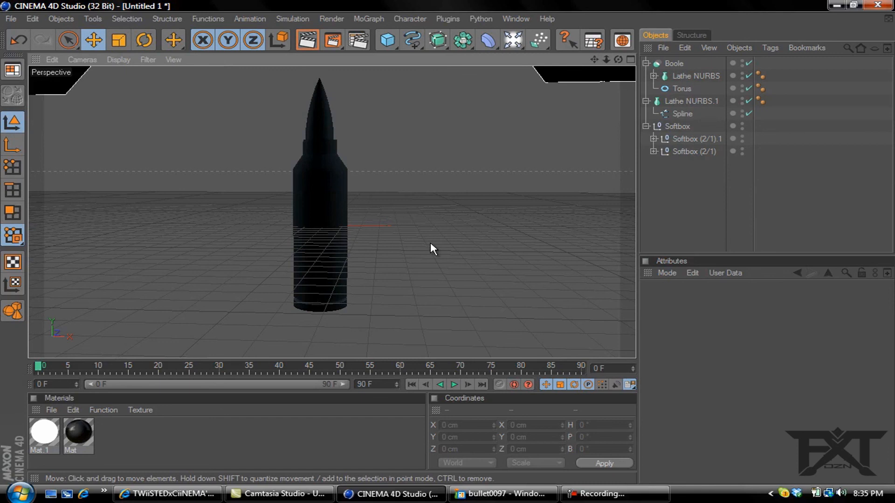